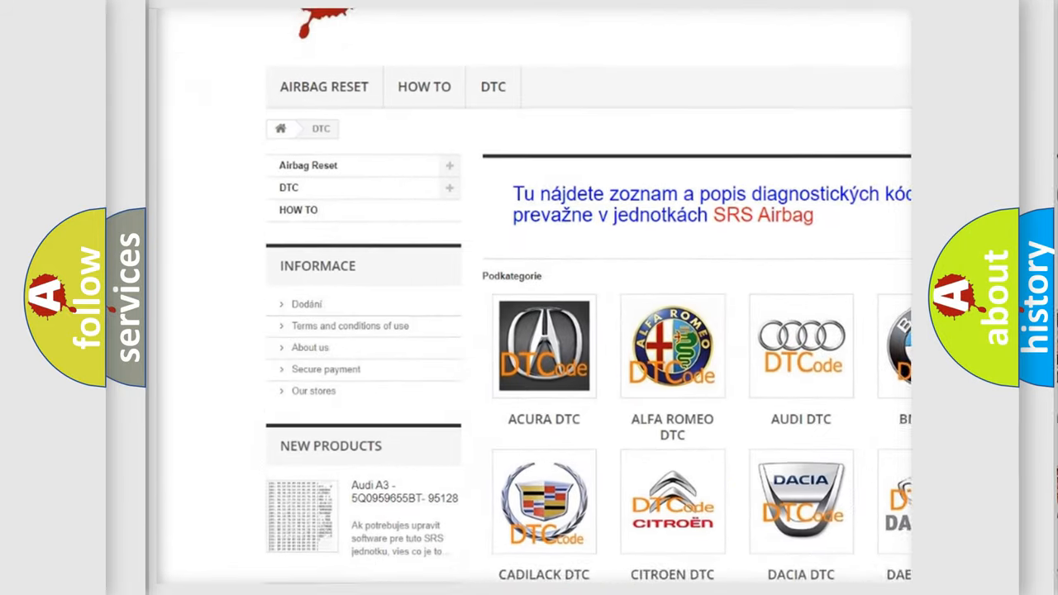
pyautogui.scroll(-3)
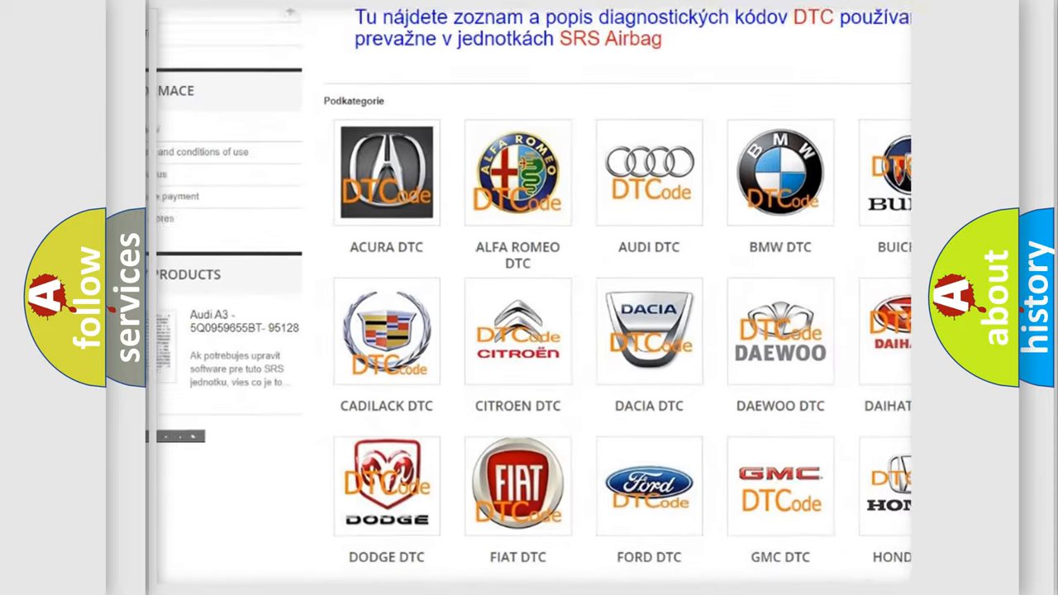
pyautogui.scroll(-3)
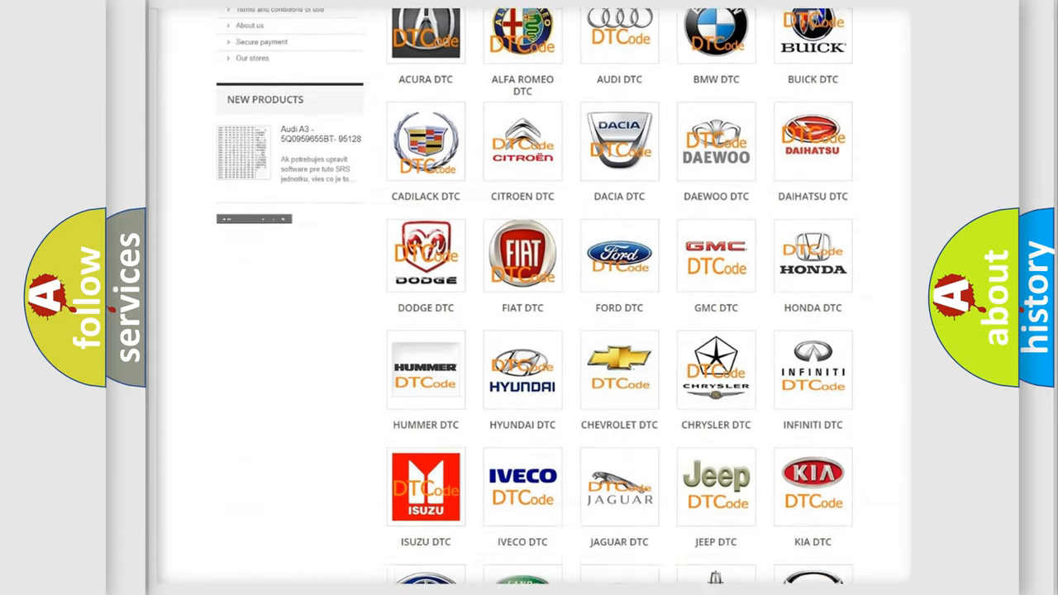
pyautogui.scroll(-3)
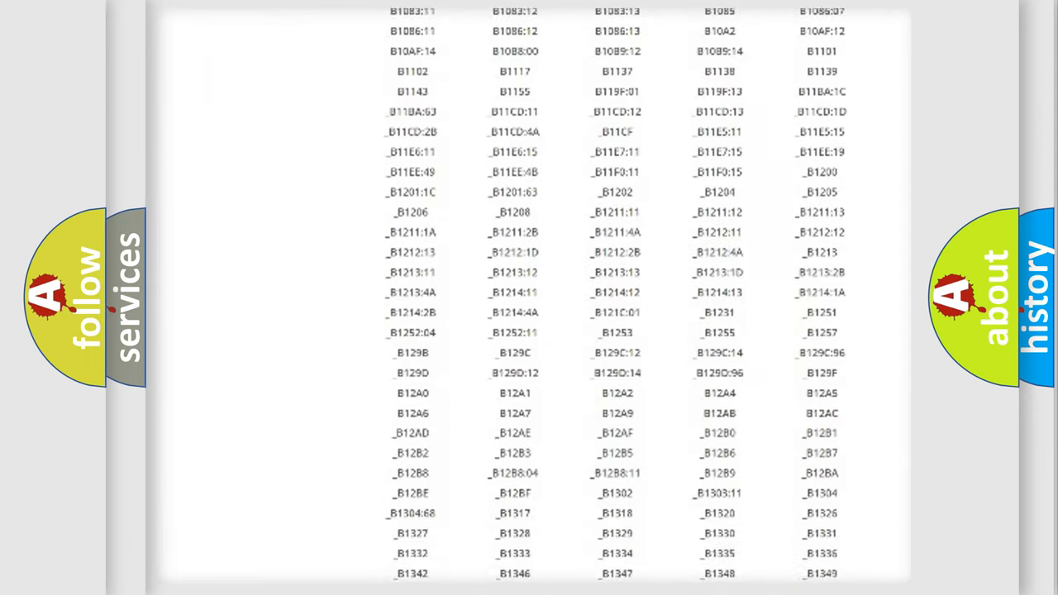
pyautogui.scroll(-3)
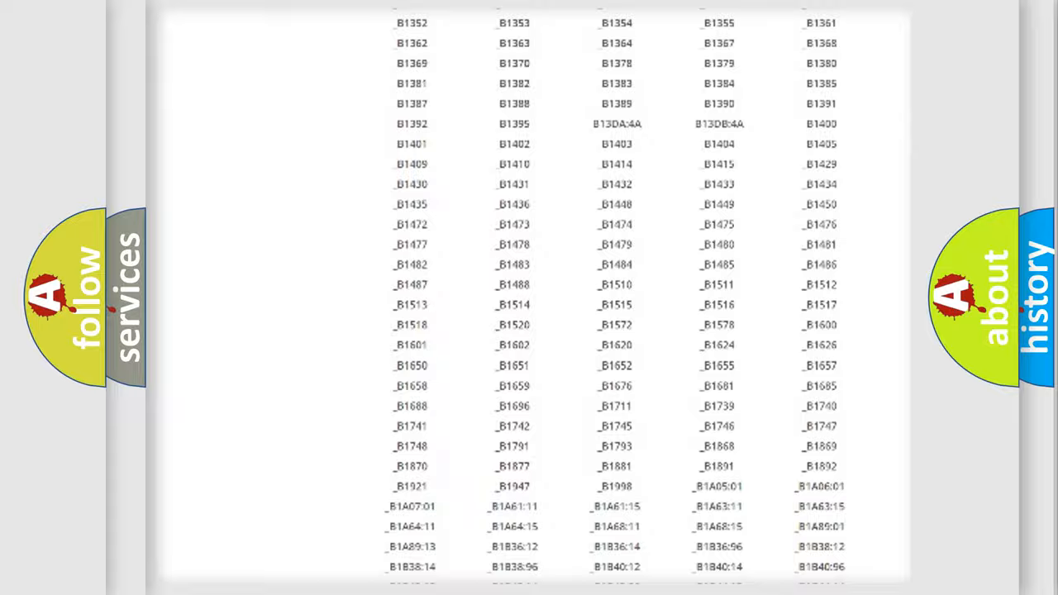